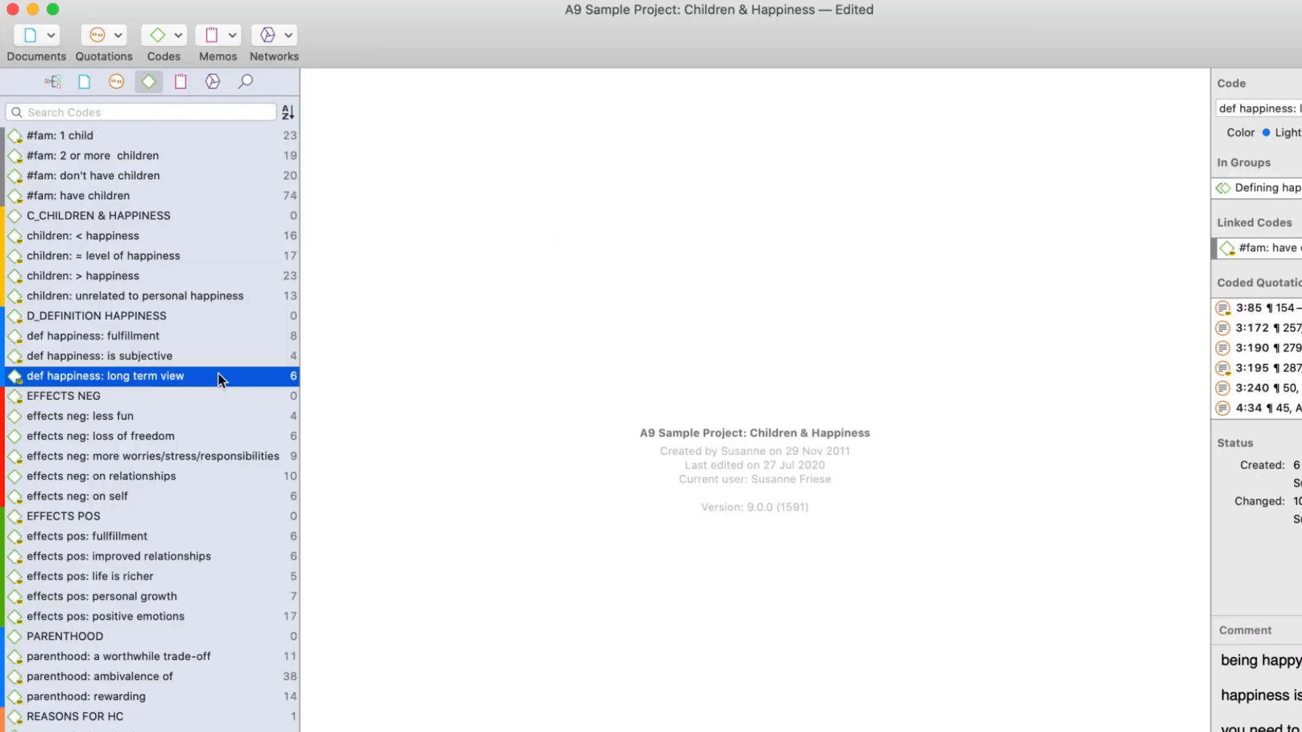
- Review the quotations coded 'def happiness: long term view' in the quotation reader
double_click(104, 375)
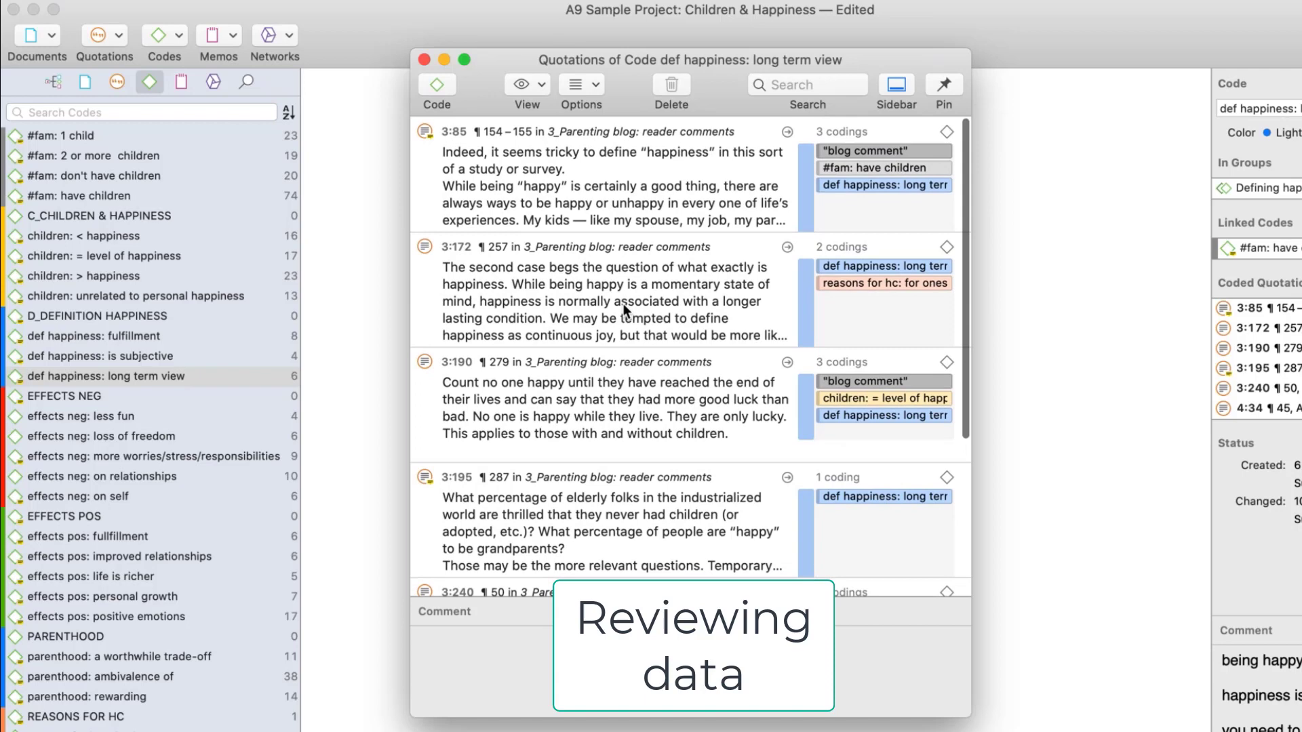
scroll(down, 3)
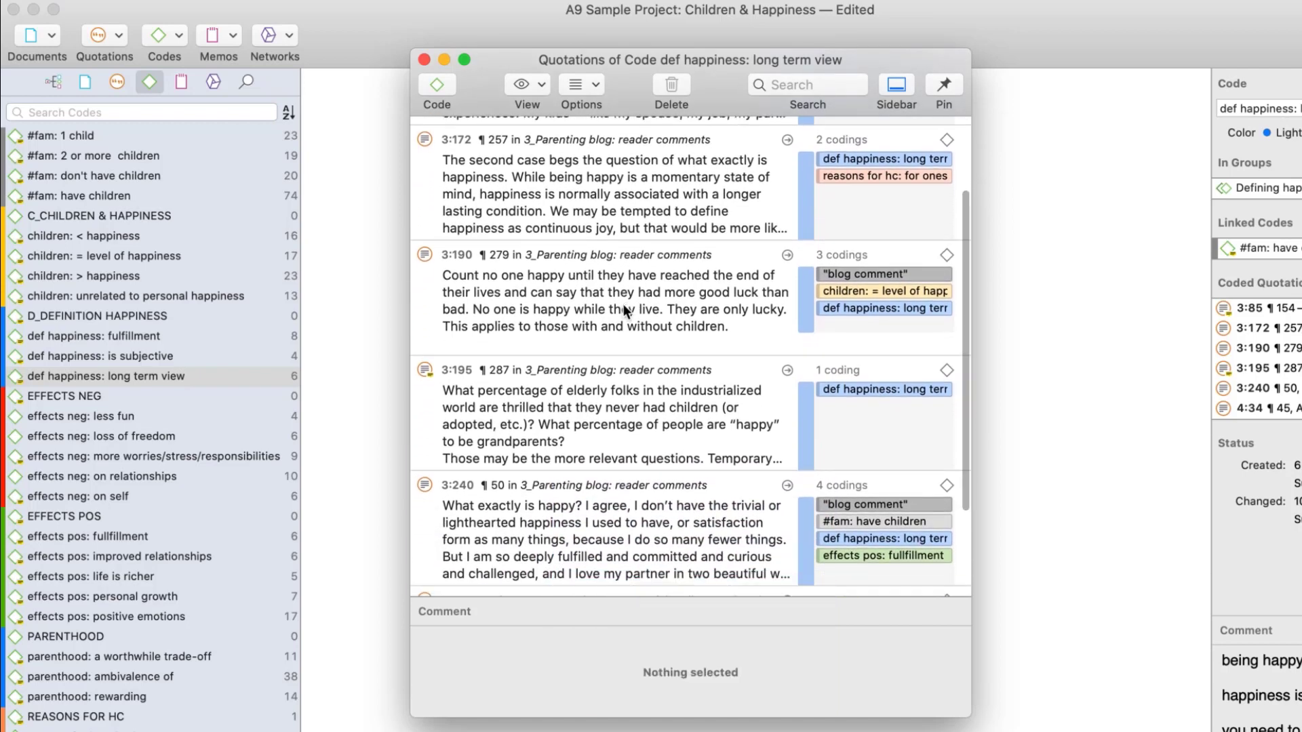
- Comment quotation 3:190 with "my thoughts and ideas about this quotation"
click(615, 298)
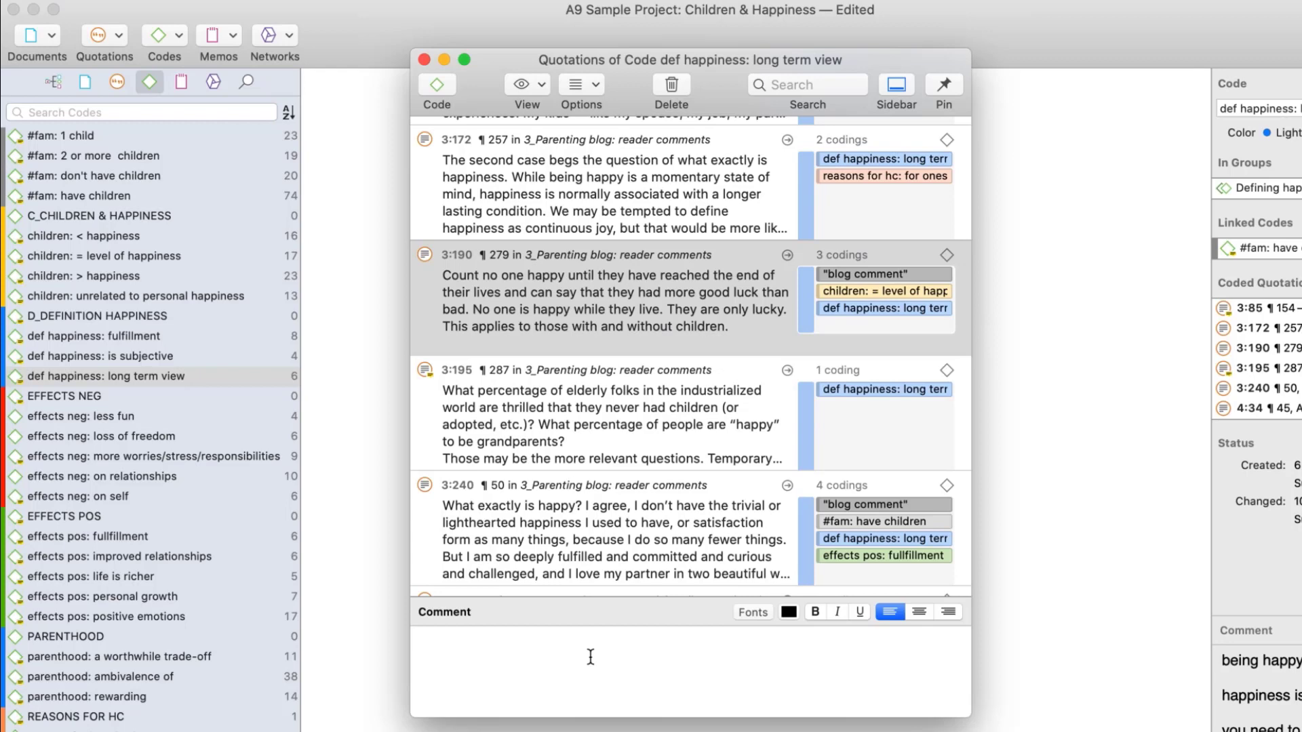
text(my thoughts and ideas about this quotation)
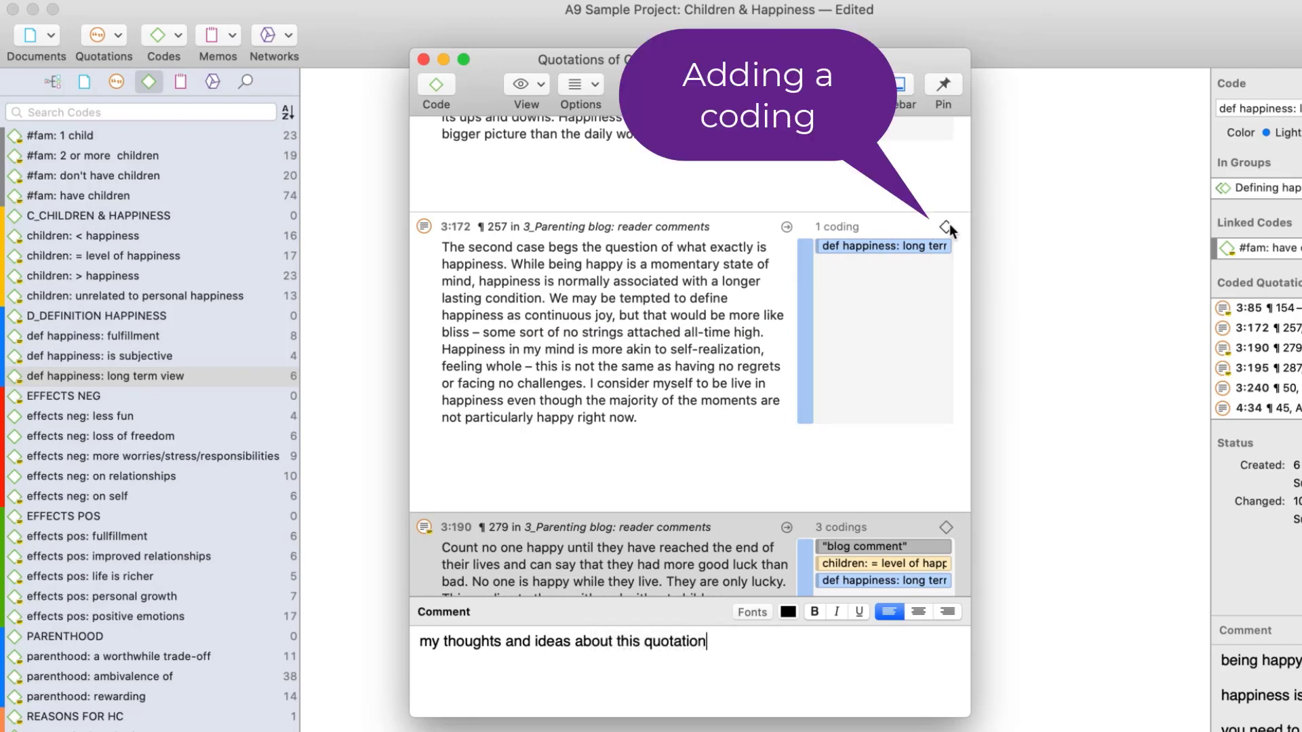
- Code quotation 3:172 with 'reasons for hc: altruism', filtering the chooser by 'hc'
click(946, 226)
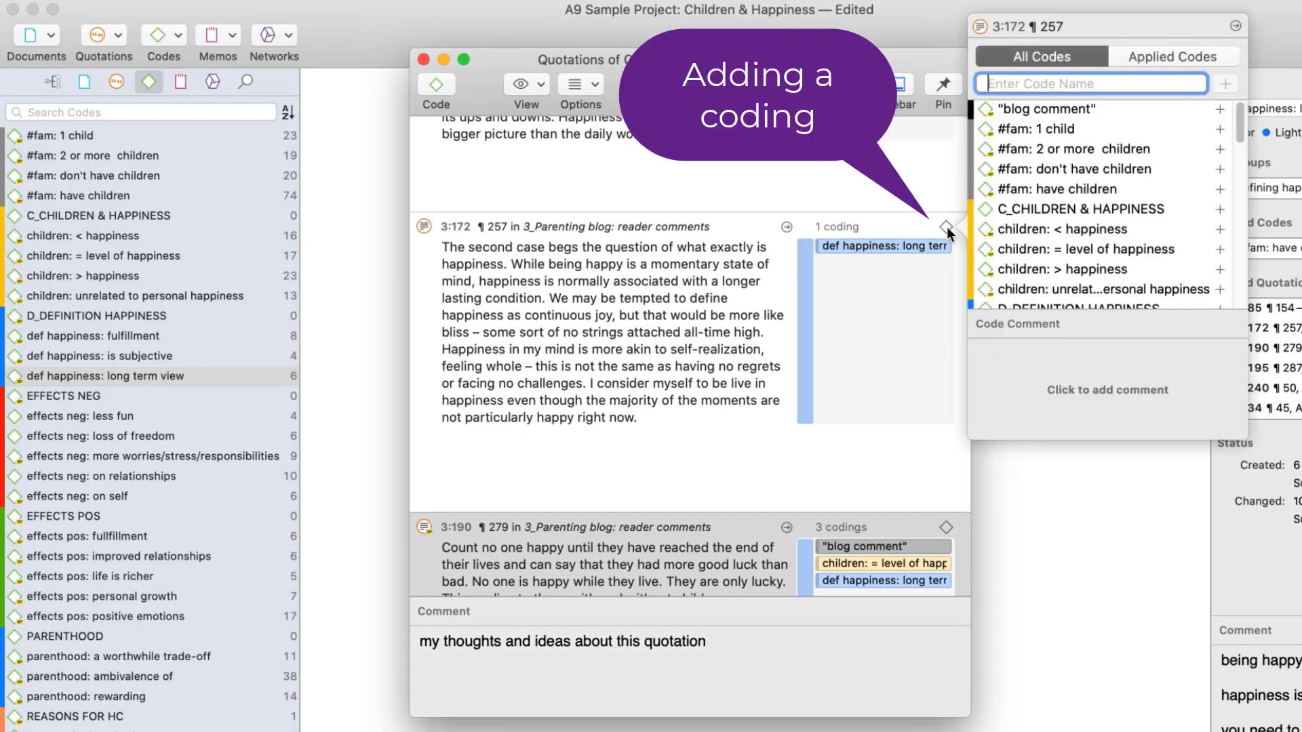
text(hc)
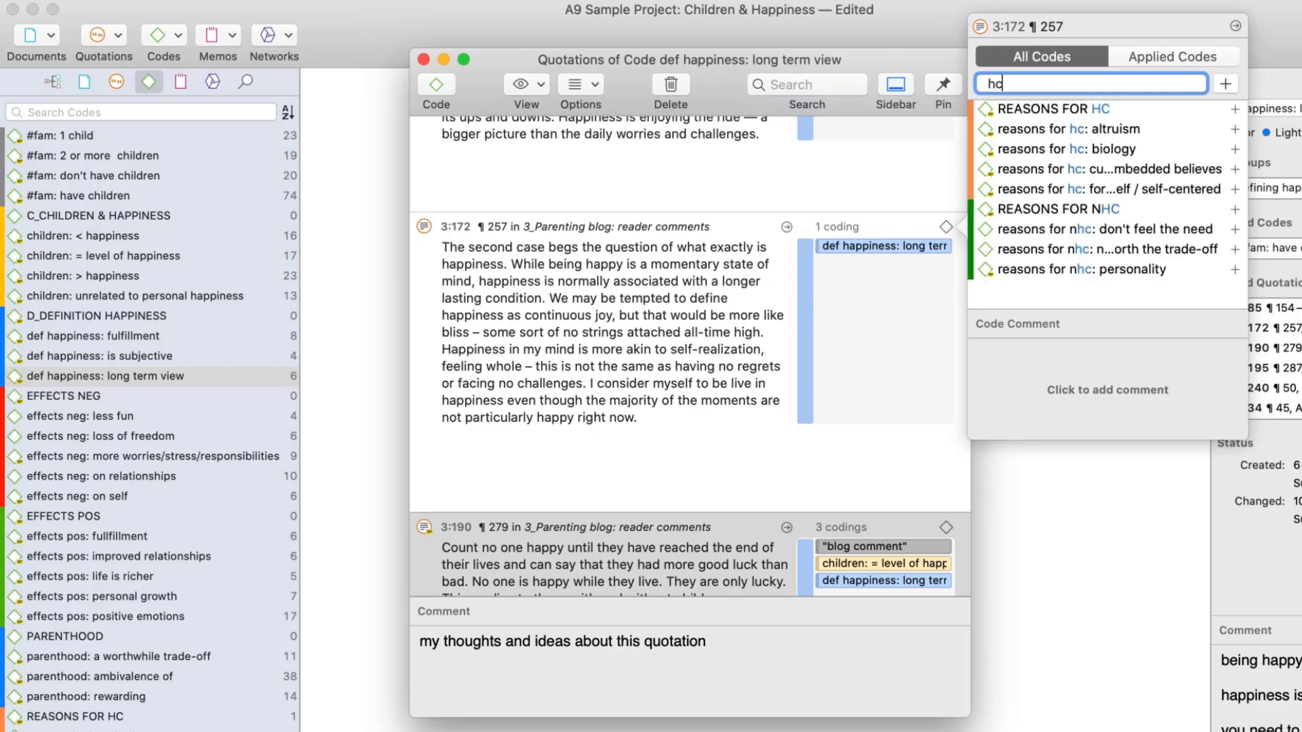
mouse_move(1006, 206)
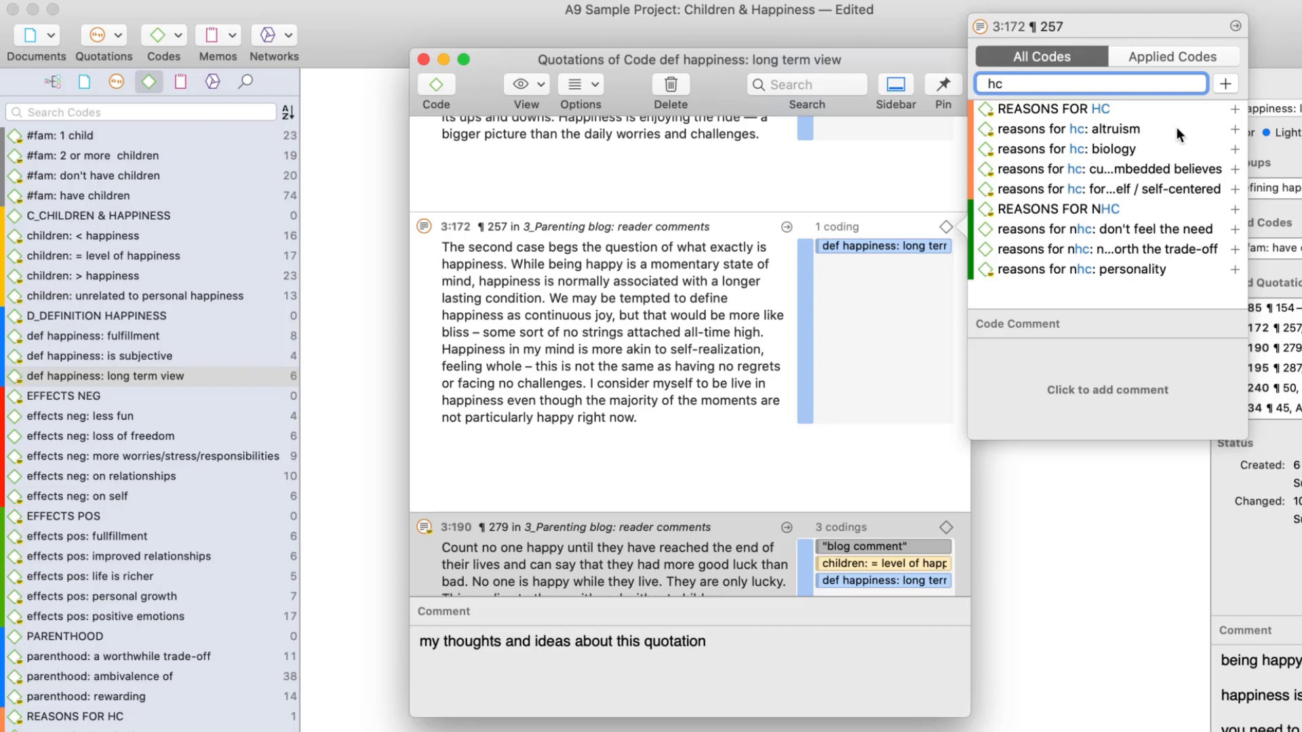
click(1063, 129)
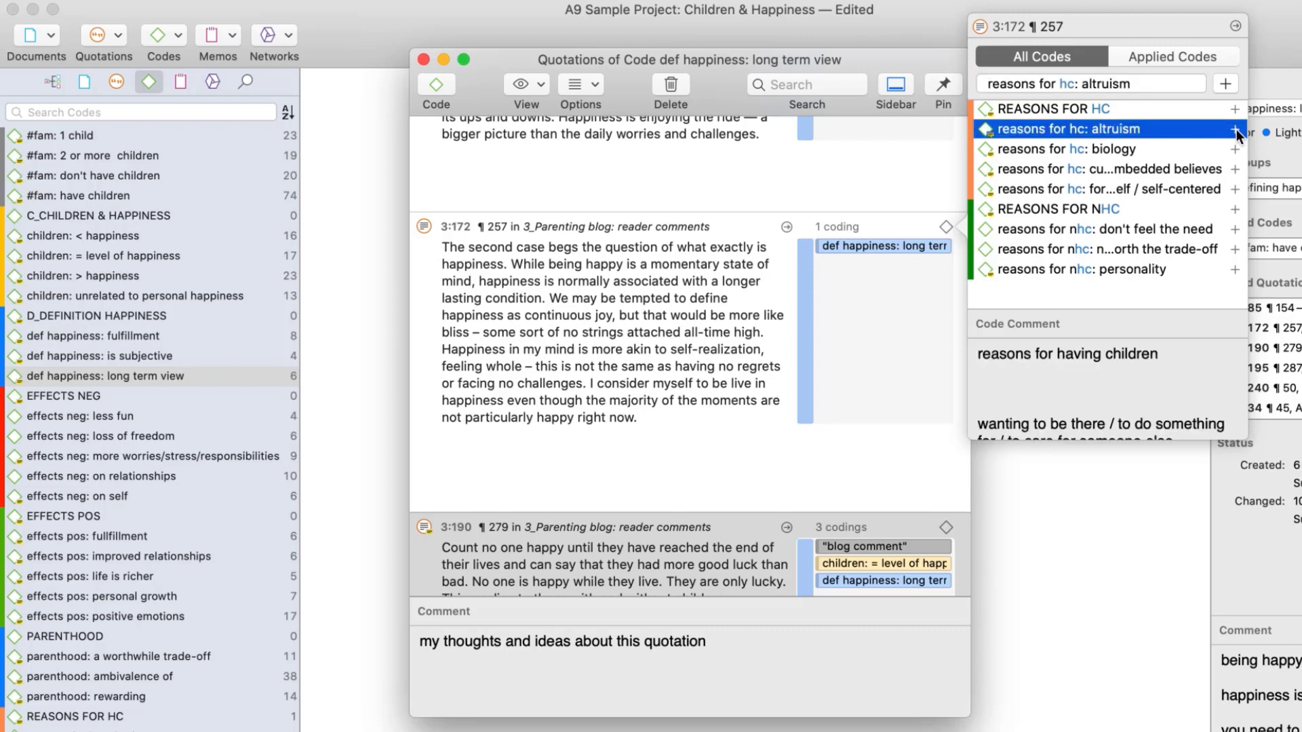